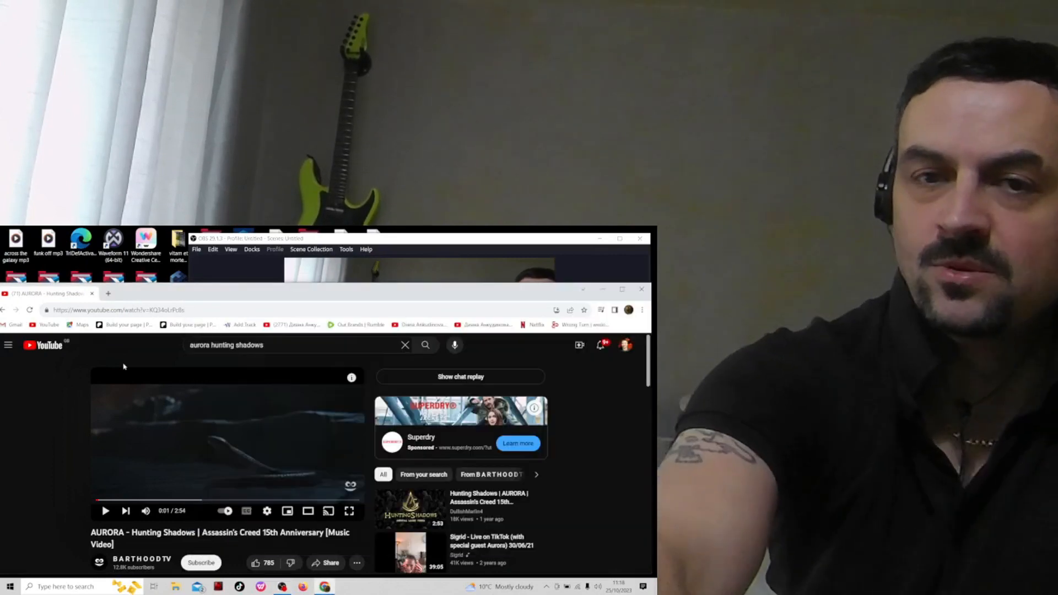
Bring the OBS Studio recording window in front of the paused AURORA video page in Chrome
{"action": "left_click", "coordinate": [411, 238]}
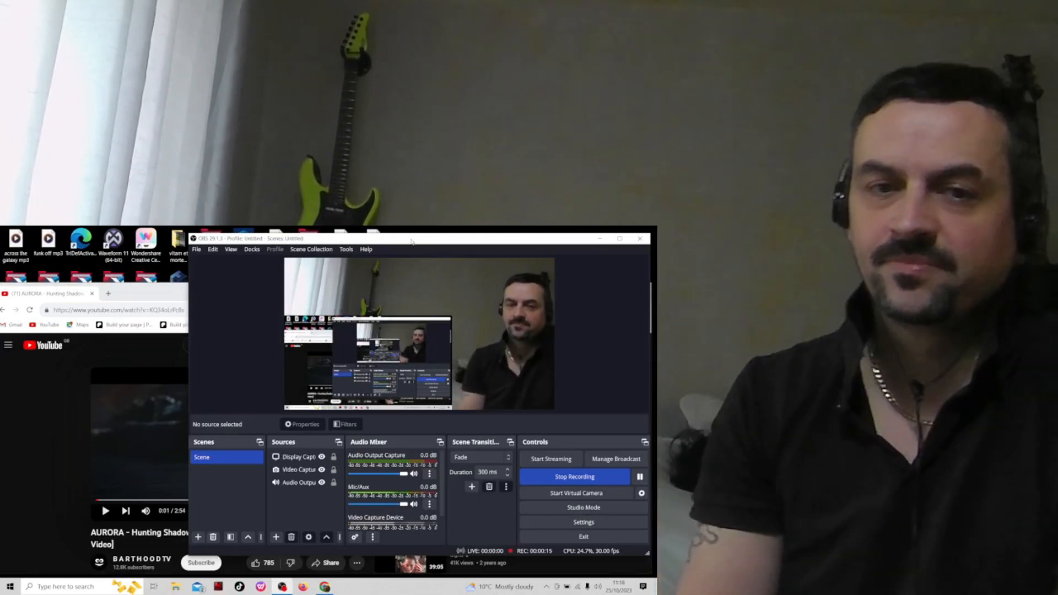